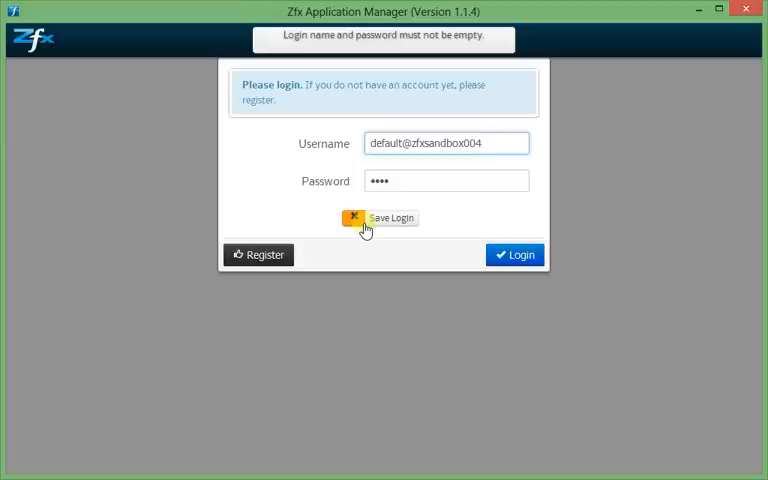
Turn on the Save Login option so the account credentials are remembered
{"action": "left_click", "coordinate": [480, 144]}
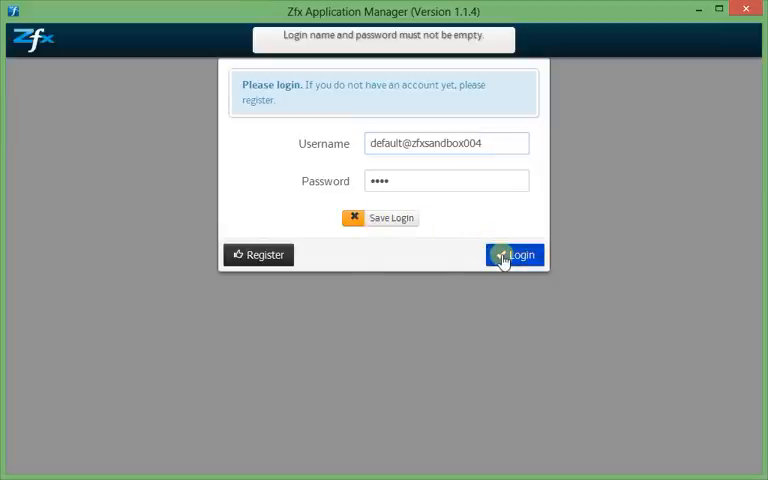
Log in with the entered account and view the list of available applications
{"action": "left_click", "coordinate": [516, 254]}
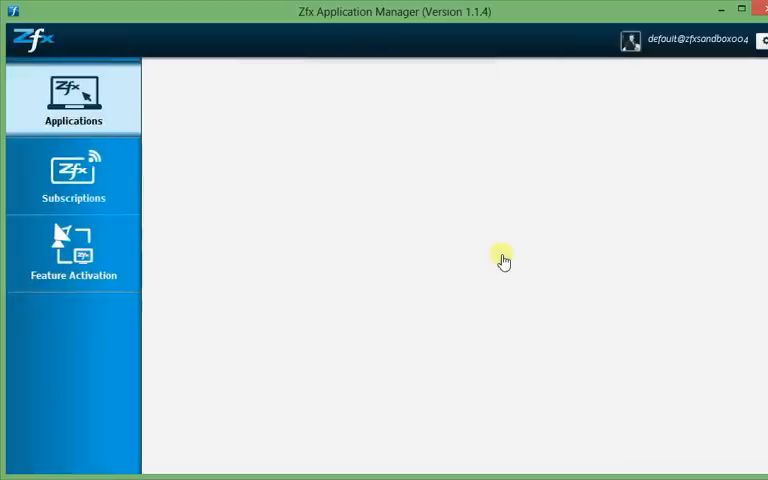
{"action": "left_click", "coordinate": [72, 100]}
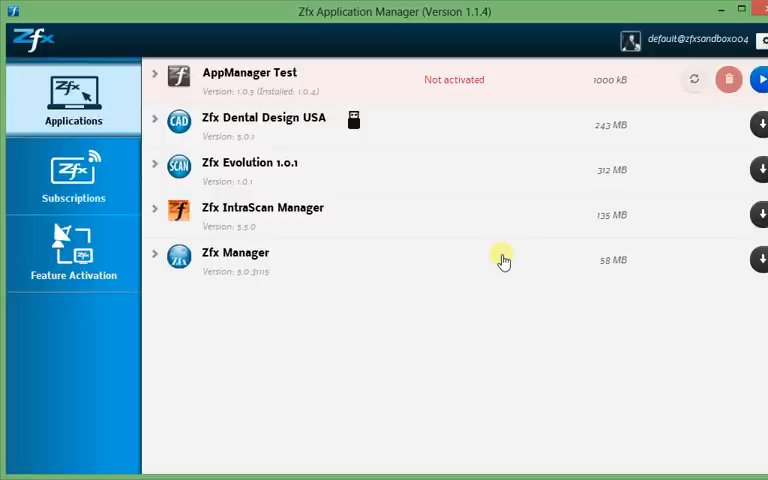
{"action": "mouse_move", "coordinate": [200, 204]}
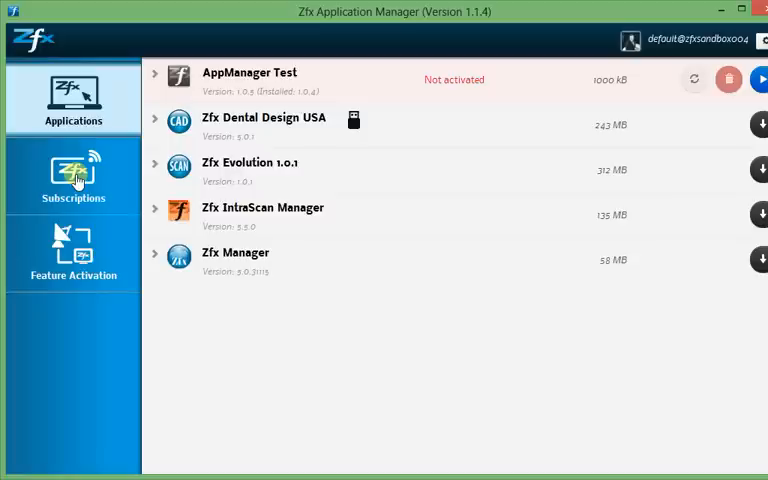
Review the Zfx IntraScan Manager Support subscription, then go to the Feature Activation page
{"action": "left_click", "coordinate": [72, 176]}
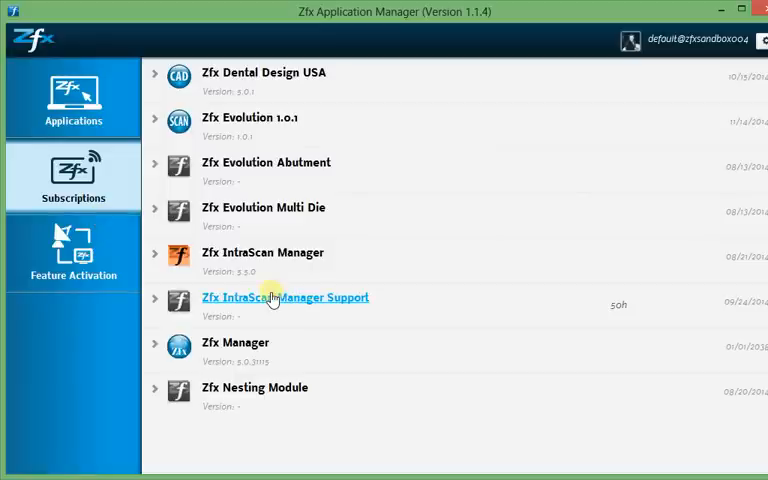
{"action": "mouse_move", "coordinate": [460, 242]}
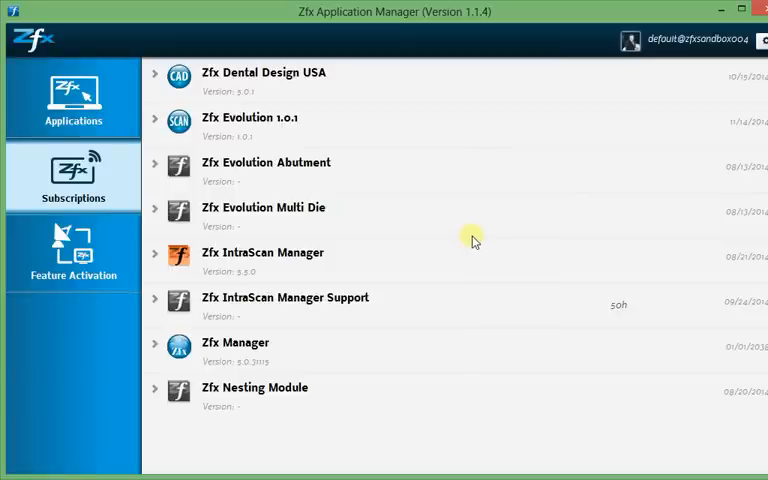
{"action": "mouse_move", "coordinate": [520, 324]}
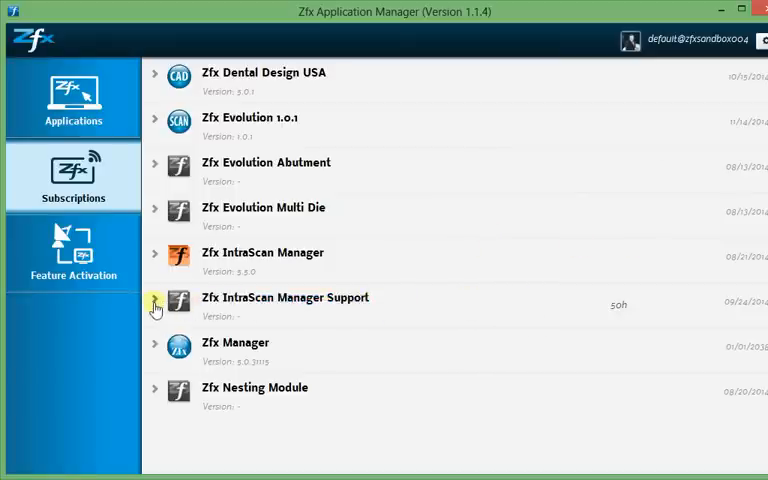
{"action": "left_click", "coordinate": [156, 304]}
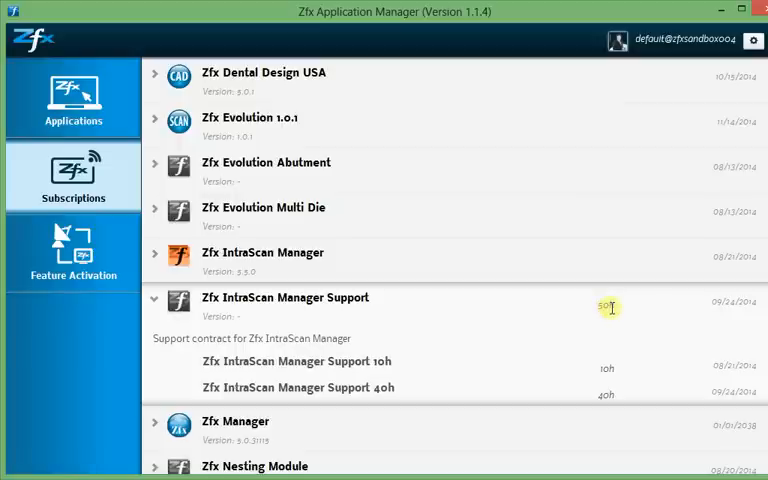
{"action": "mouse_move", "coordinate": [612, 392]}
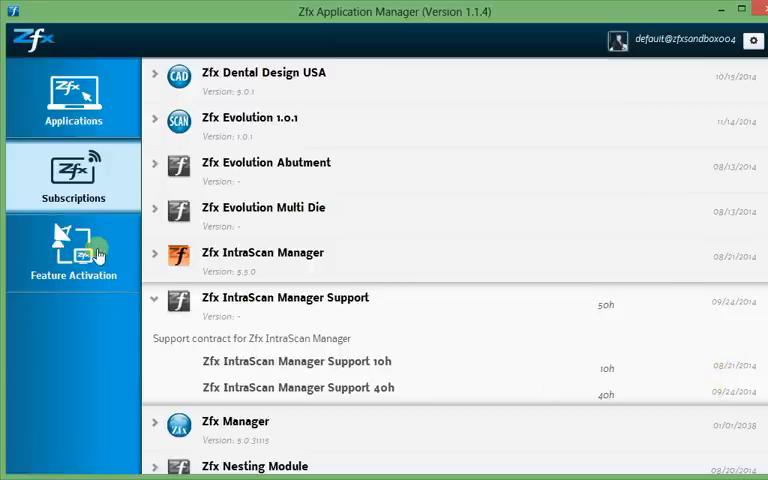
{"action": "left_click", "coordinate": [72, 252]}
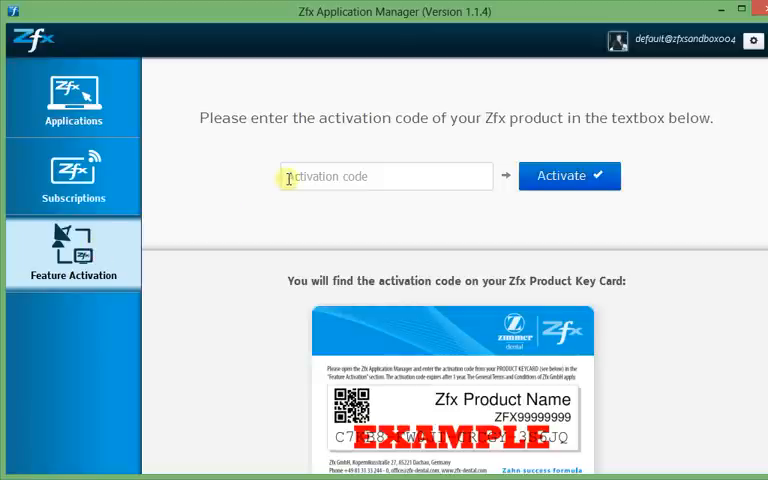
Attempt activation with an empty code field, then bring up the account menu (Settings, Logout, Exit)
{"action": "left_click", "coordinate": [384, 176]}
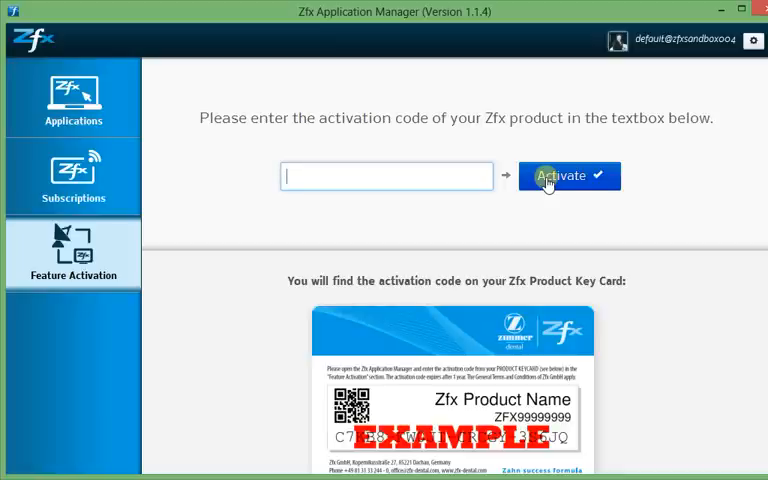
{"action": "left_click", "coordinate": [388, 176]}
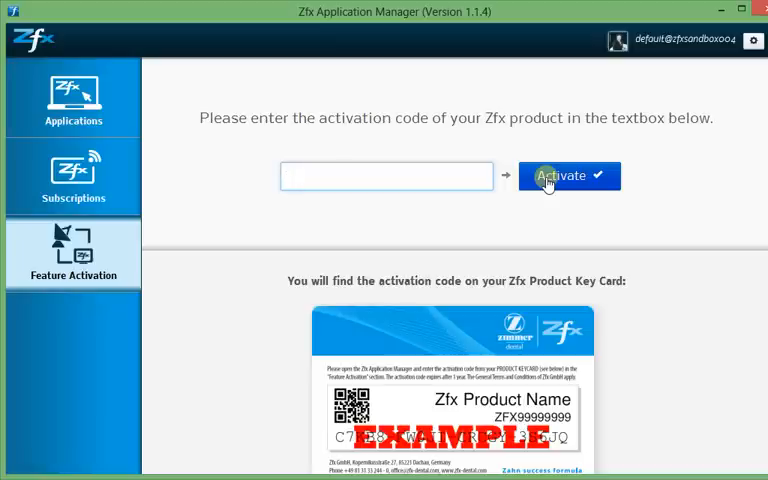
{"action": "left_click", "coordinate": [752, 40]}
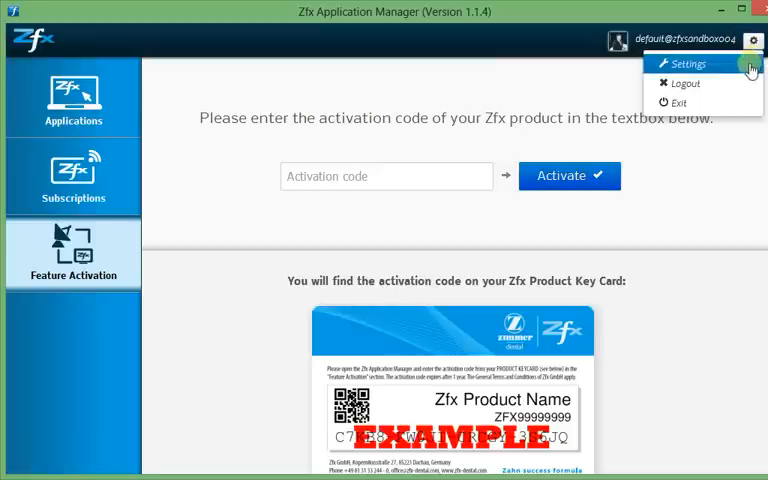
{"action": "left_click", "coordinate": [688, 64]}
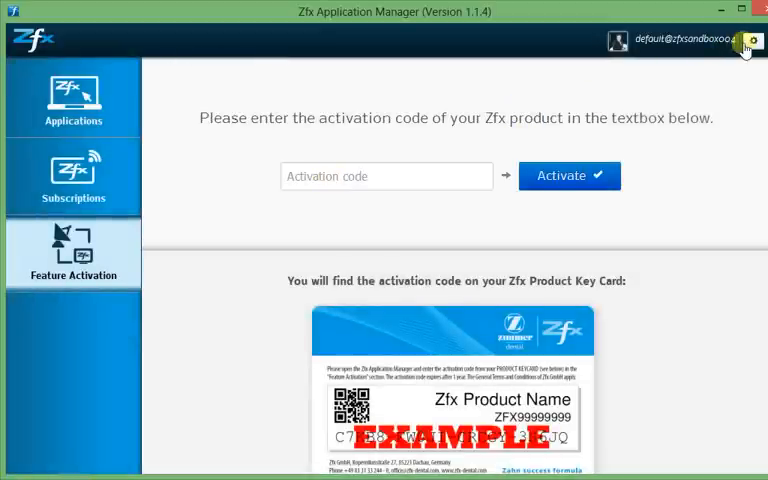
{"action": "left_click", "coordinate": [756, 40]}
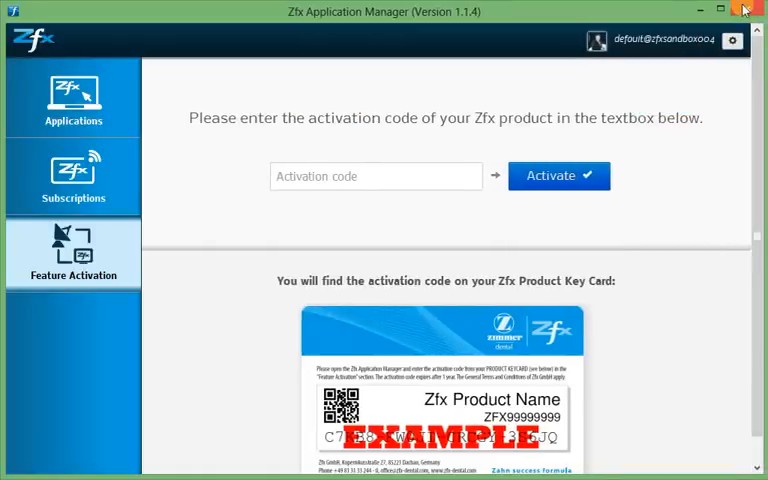
{"action": "mouse_move", "coordinate": [744, 10]}
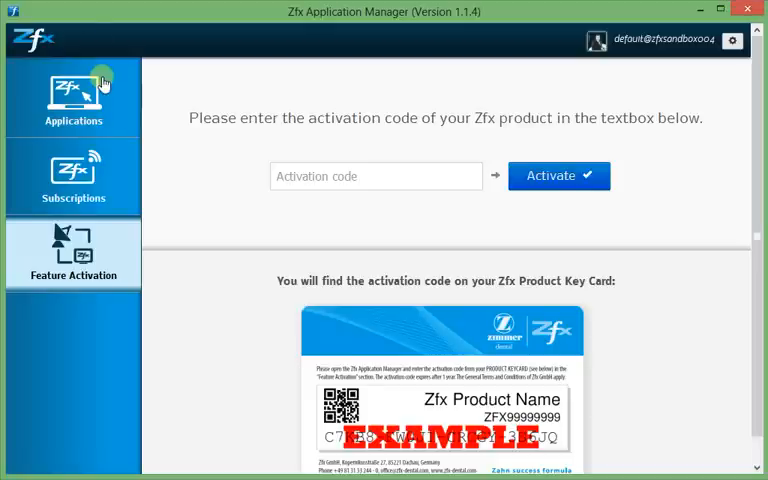
{"action": "left_click", "coordinate": [72, 98]}
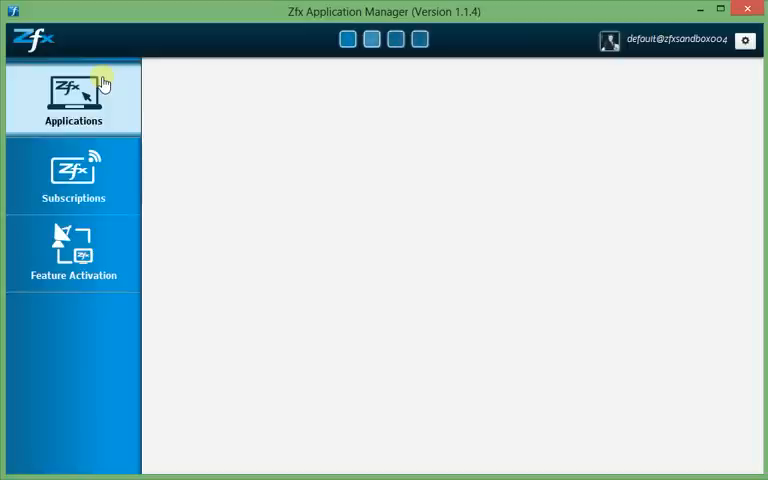
{"action": "left_click", "coordinate": [72, 96]}
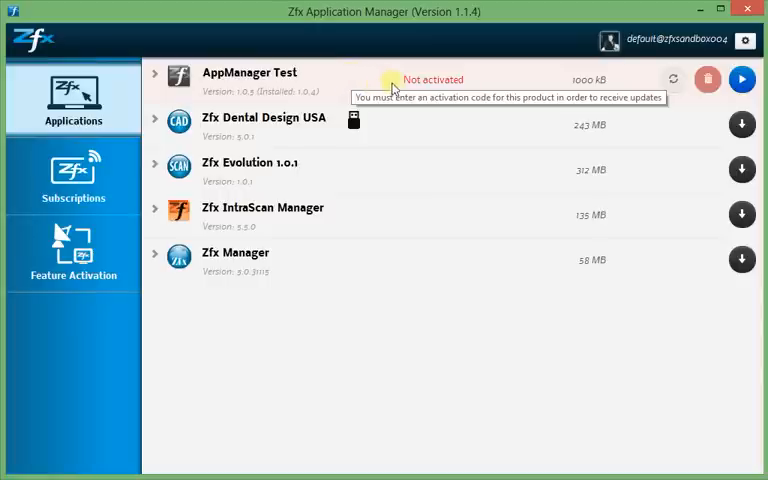
{"action": "mouse_move", "coordinate": [392, 92]}
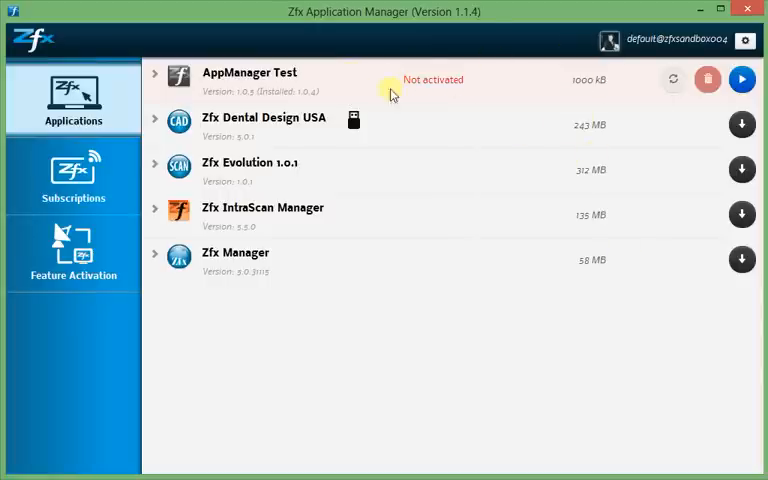
{"action": "mouse_move", "coordinate": [356, 84]}
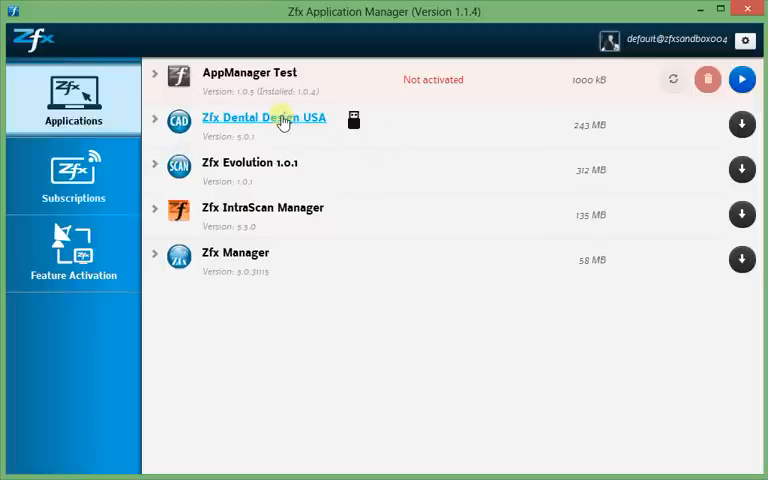
{"action": "mouse_move", "coordinate": [284, 120]}
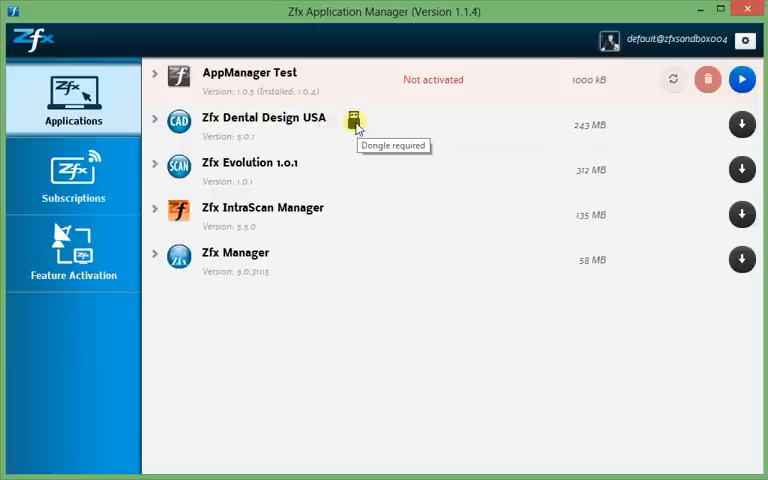
{"action": "mouse_move", "coordinate": [576, 152]}
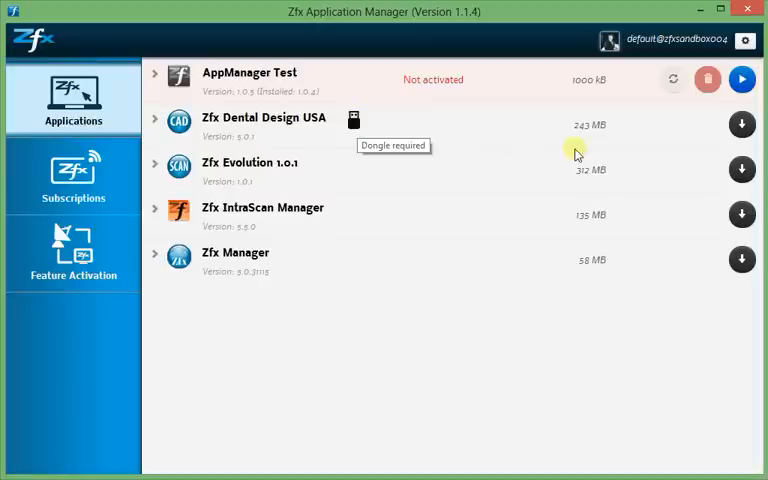
{"action": "mouse_move", "coordinate": [616, 136]}
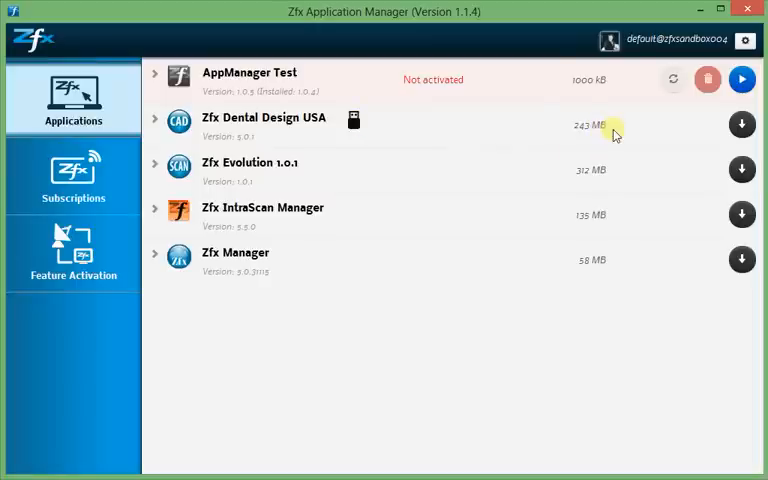
{"action": "mouse_move", "coordinate": [672, 120]}
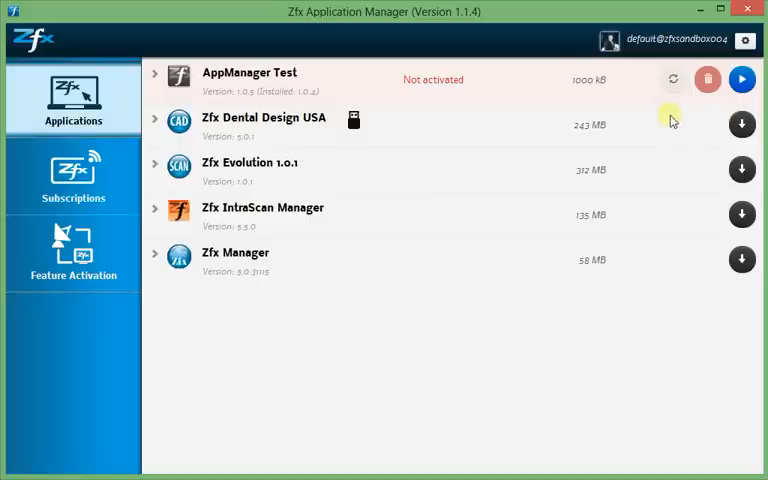
{"action": "mouse_move", "coordinate": [678, 114]}
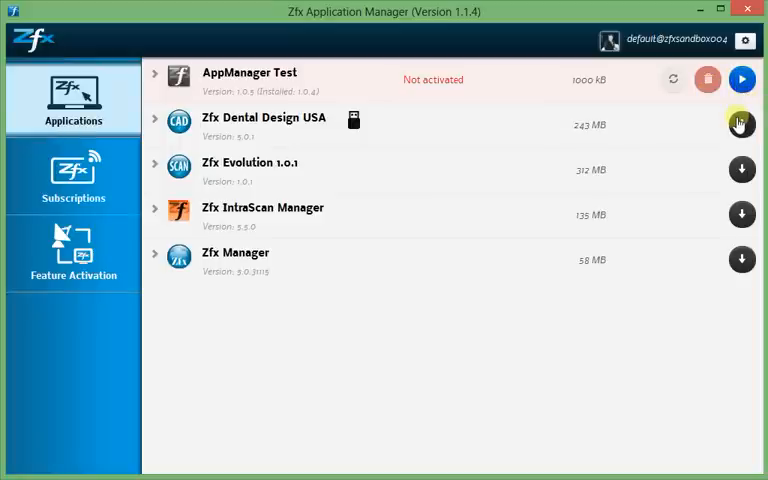
{"action": "mouse_move", "coordinate": [740, 124]}
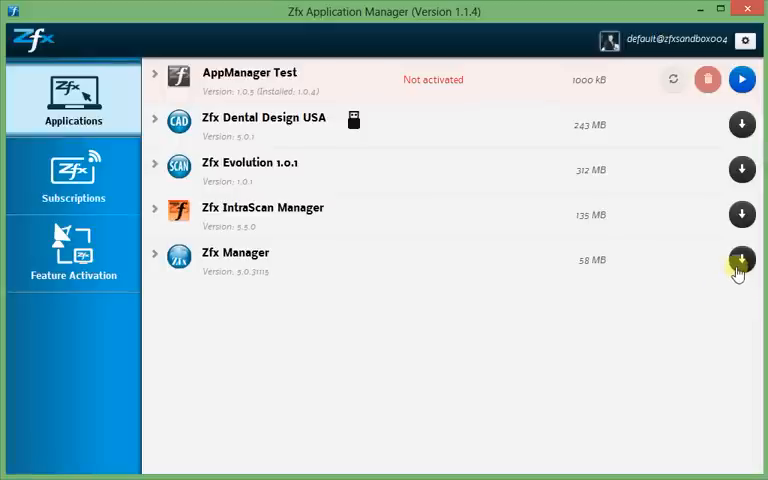
{"action": "mouse_move", "coordinate": [740, 260]}
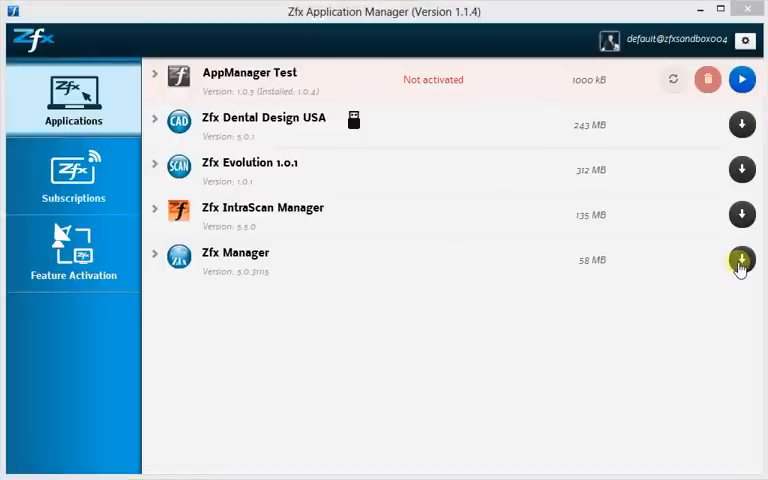
Start downloading Zfx Manager (58 MB) and confirm its installation
{"action": "left_click", "coordinate": [740, 260]}
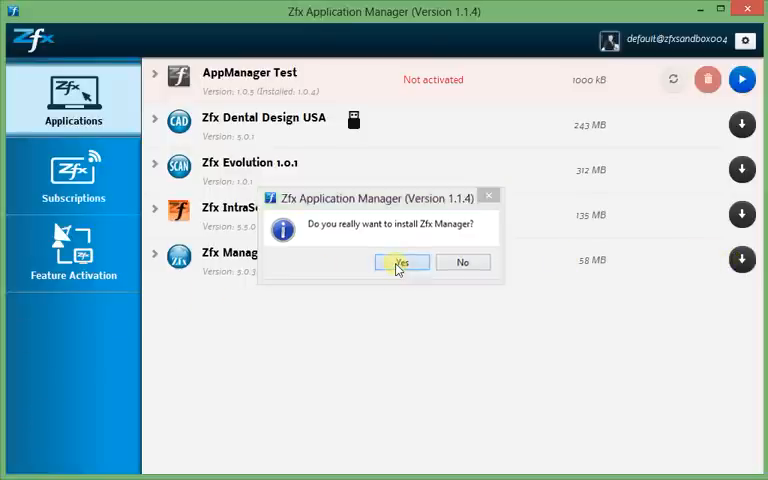
{"action": "left_click", "coordinate": [400, 262]}
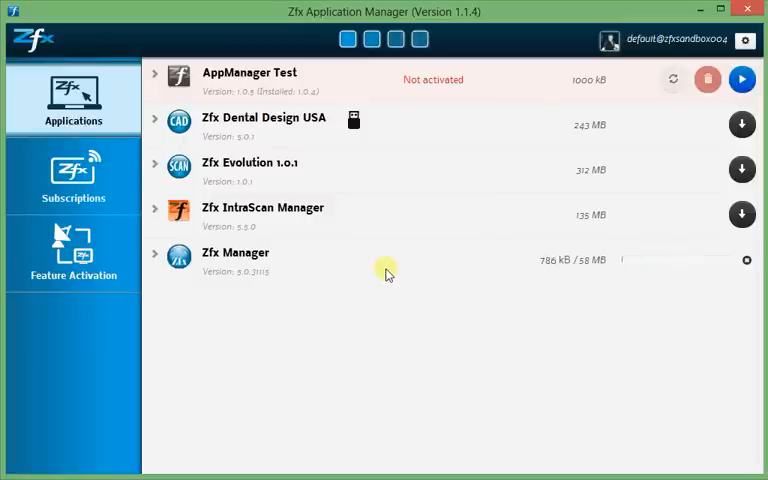
{"action": "mouse_move", "coordinate": [564, 272]}
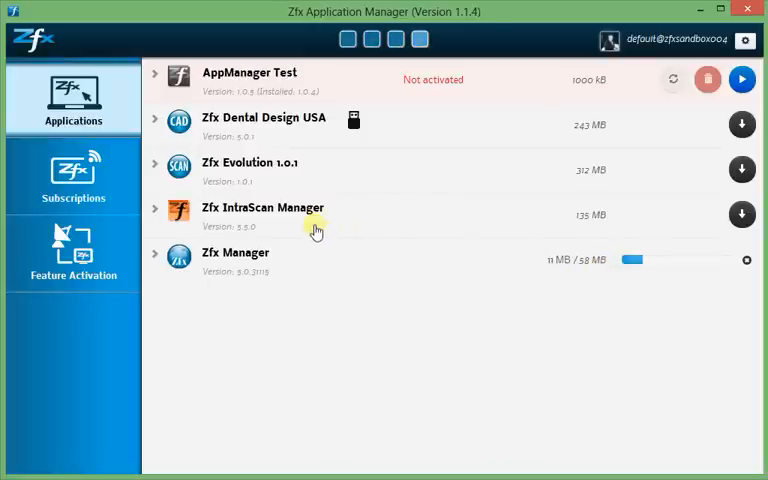
{"action": "mouse_move", "coordinate": [262, 208]}
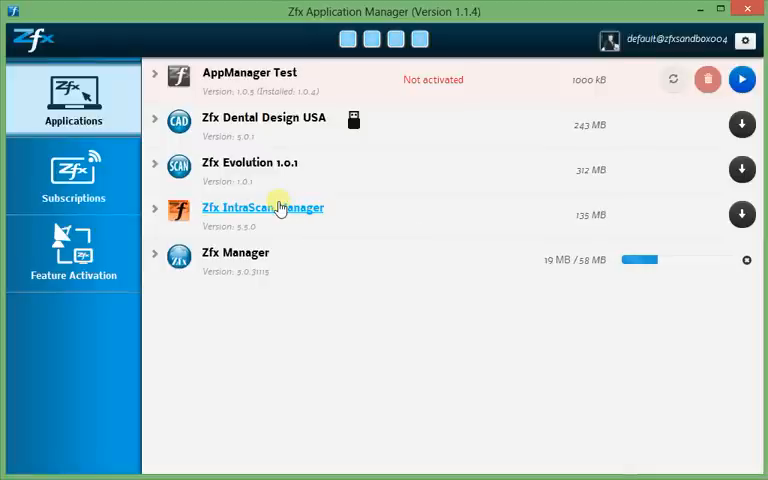
{"action": "mouse_move", "coordinate": [344, 208]}
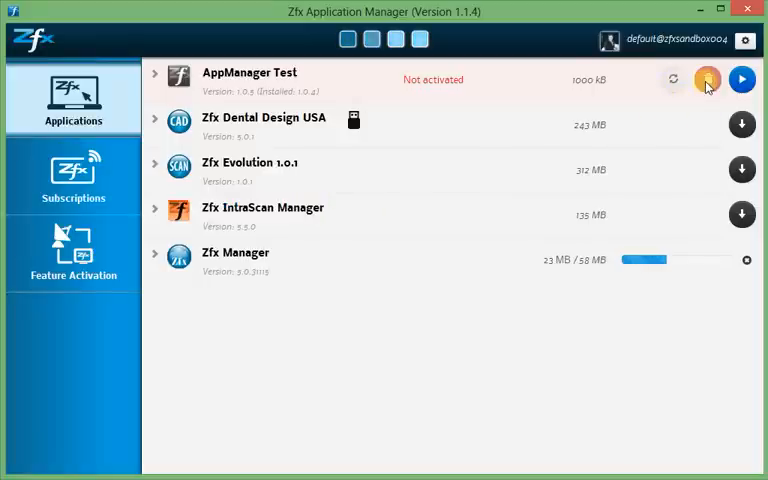
{"action": "mouse_move", "coordinate": [740, 80]}
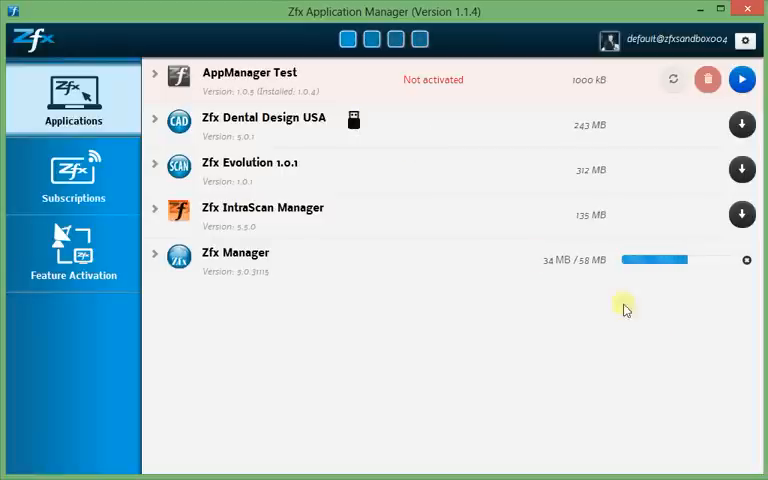
{"action": "mouse_move", "coordinate": [590, 278]}
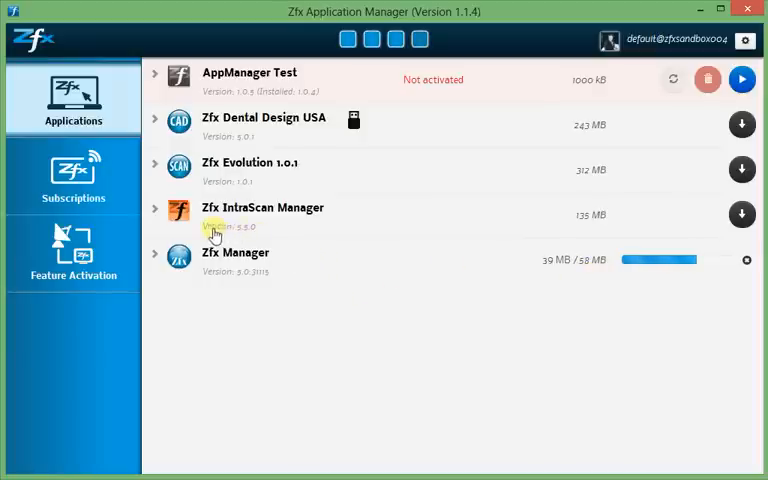
{"action": "mouse_move", "coordinate": [222, 230]}
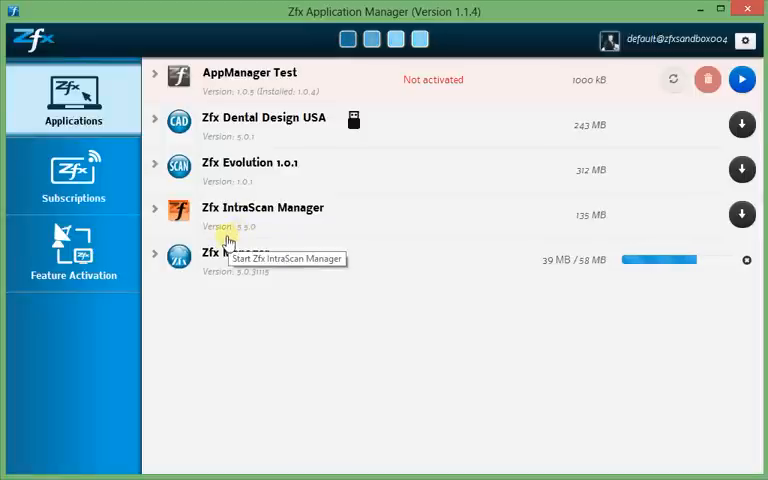
{"action": "mouse_move", "coordinate": [256, 232]}
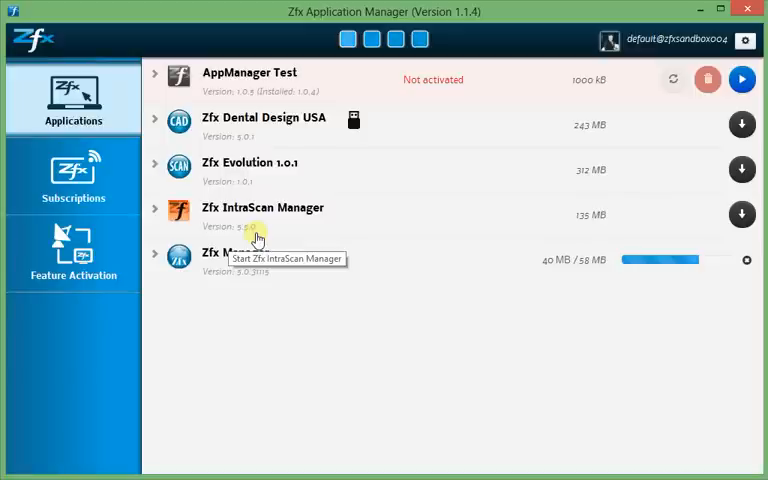
{"action": "mouse_move", "coordinate": [292, 100]}
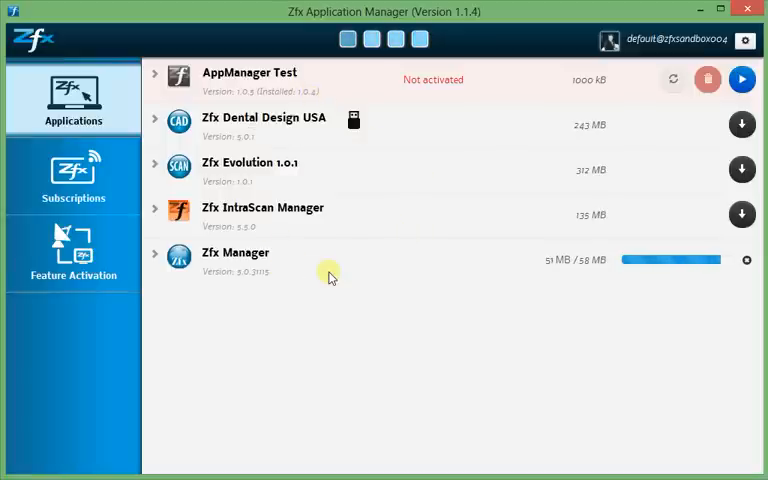
{"action": "mouse_move", "coordinate": [544, 288]}
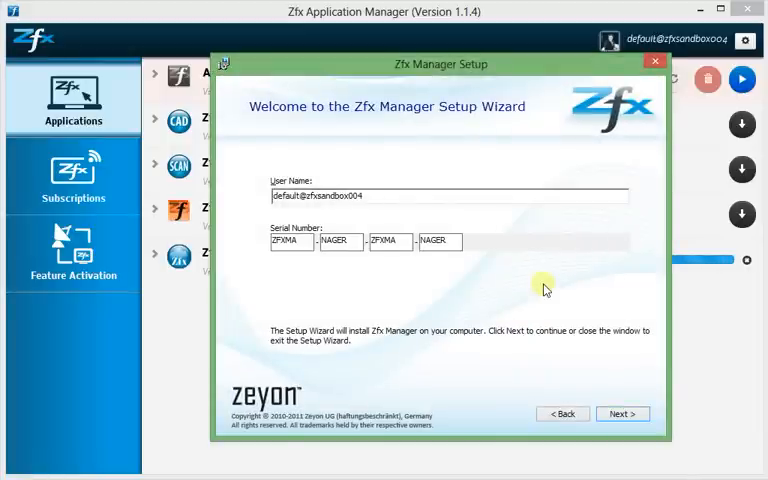
Install Zfx Manager with the default folder and portal settings through the setup wizard
{"action": "left_click", "coordinate": [620, 412]}
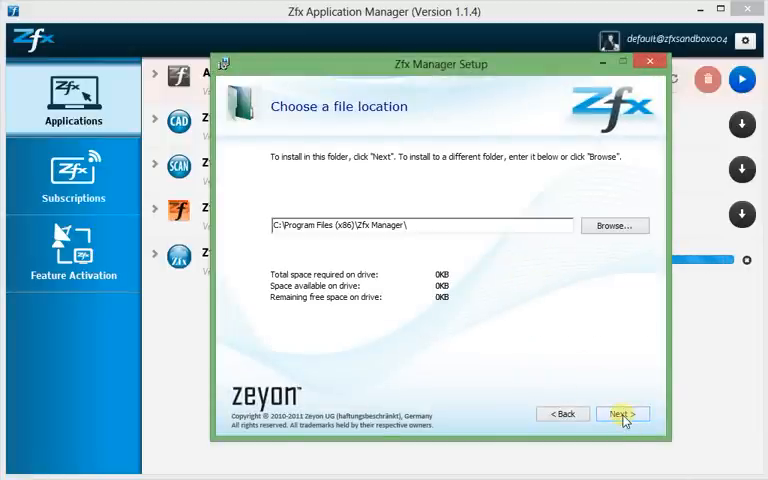
{"action": "left_click", "coordinate": [622, 412]}
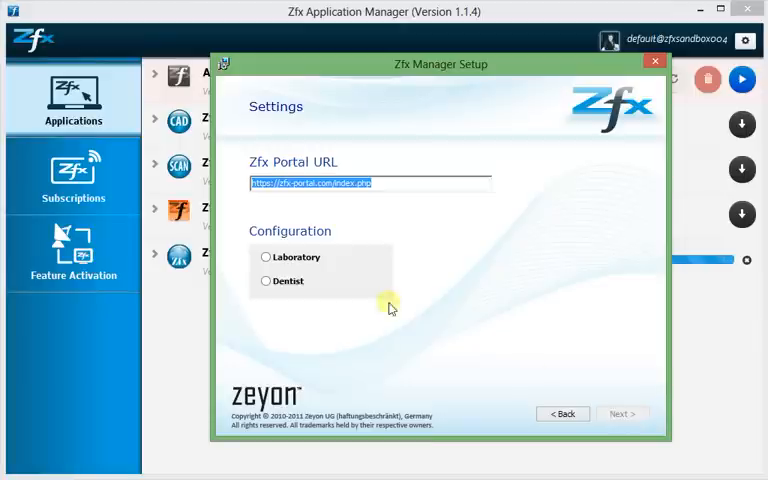
{"action": "left_click", "coordinate": [622, 412]}
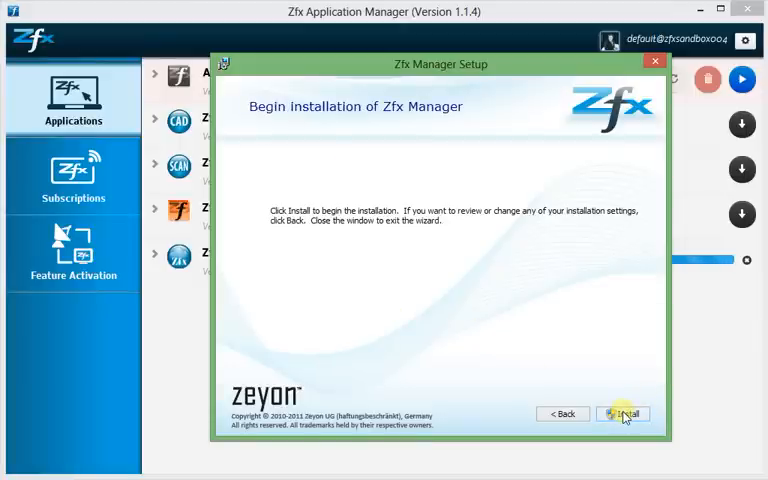
{"action": "left_click", "coordinate": [624, 412]}
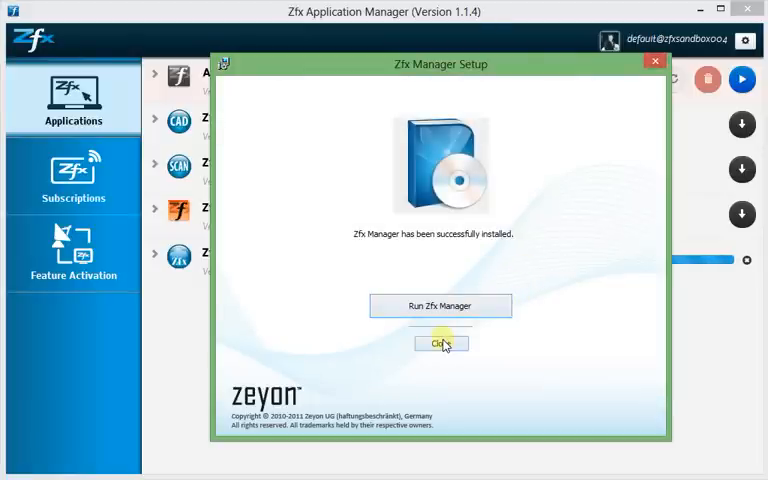
Close the finished wizard so Zfx Manager shows as Installed in the applications list
{"action": "left_click", "coordinate": [440, 344]}
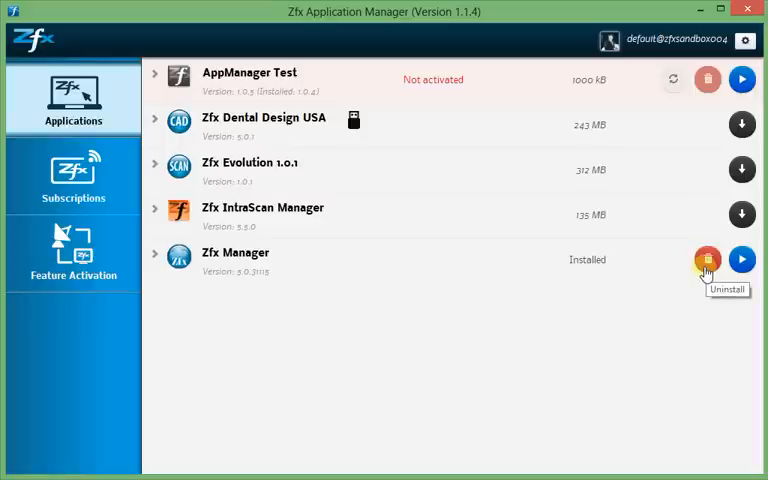
{"action": "mouse_move", "coordinate": [742, 260]}
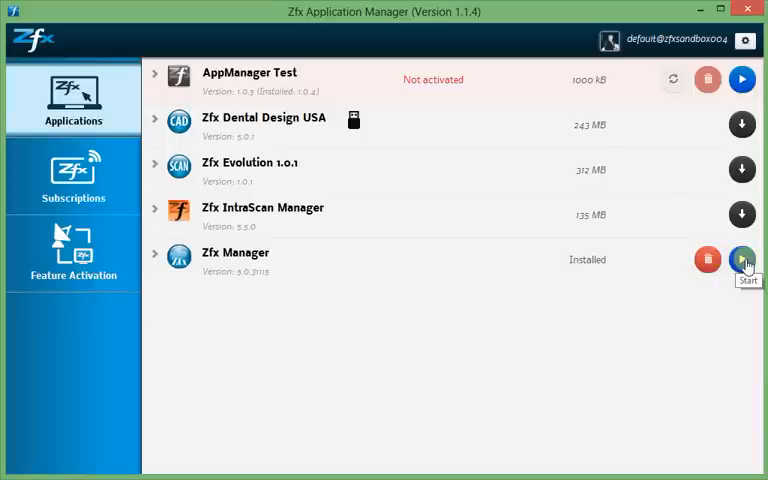